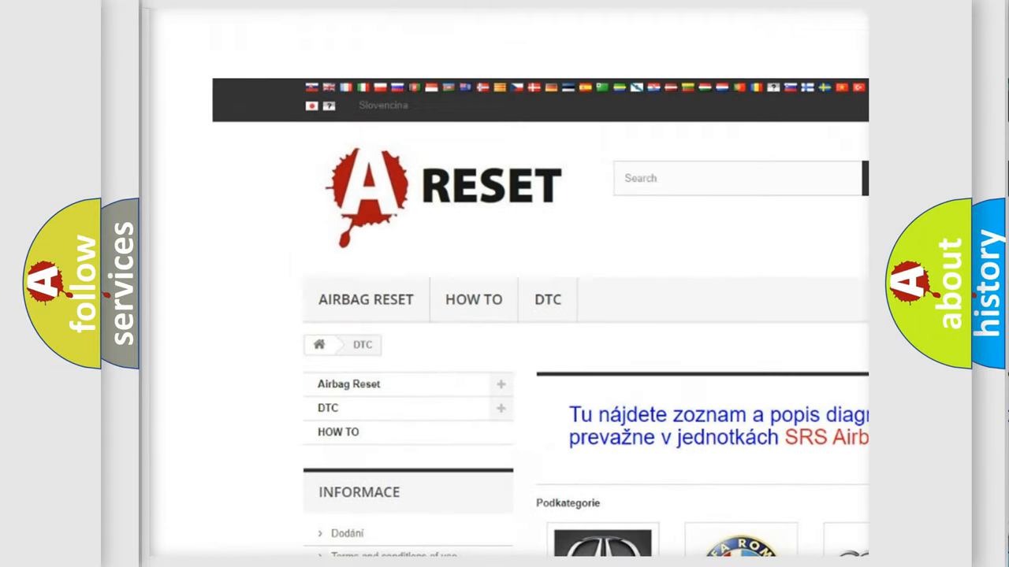
# - Scroll through the Jeep DTC code list on airbagreset.sk toward code B143F12
pyautogui.scroll(-3)
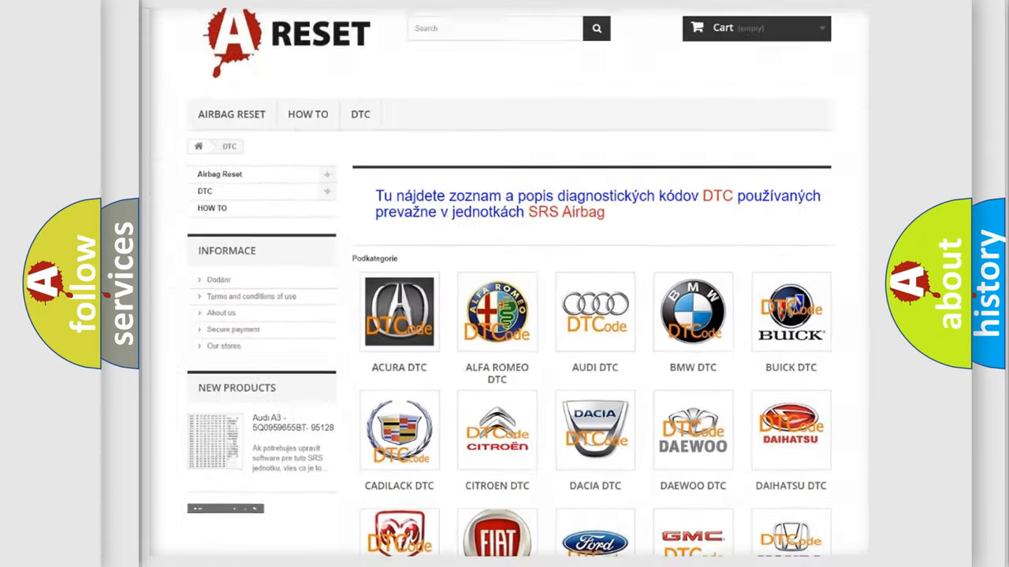
pyautogui.scroll(-3)
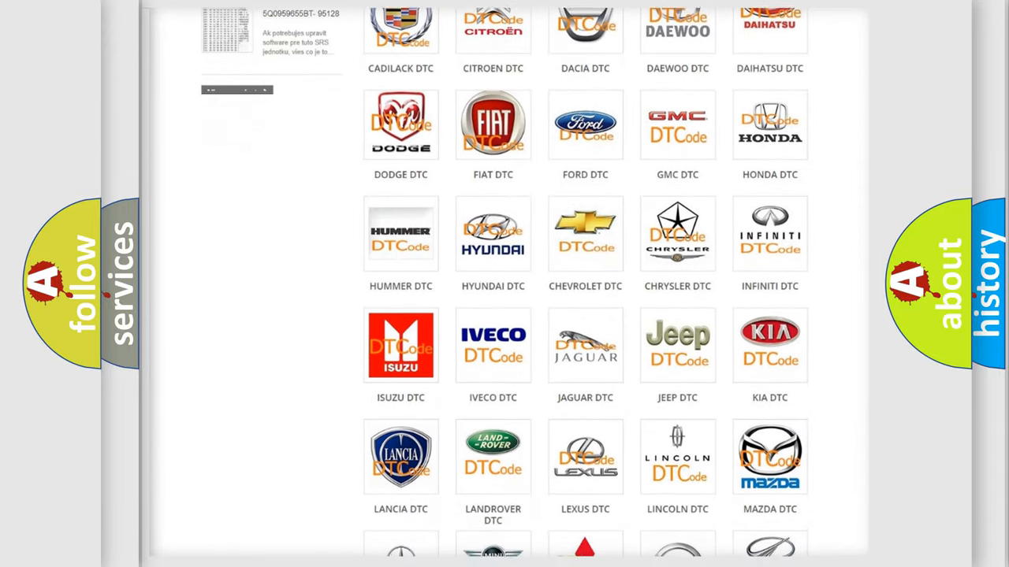
pyautogui.scroll(-3)
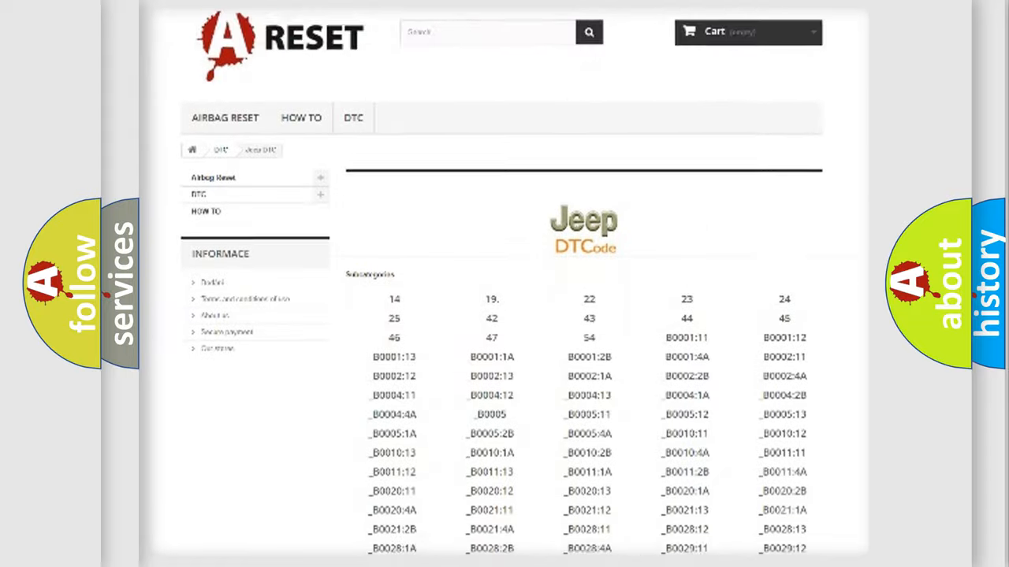
pyautogui.scroll(-3)
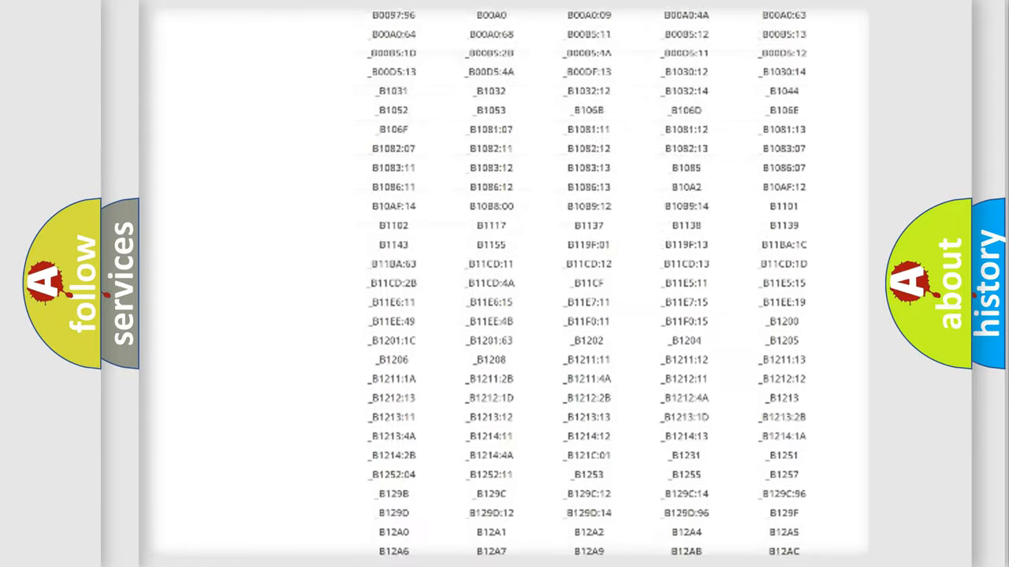
pyautogui.scroll(3)
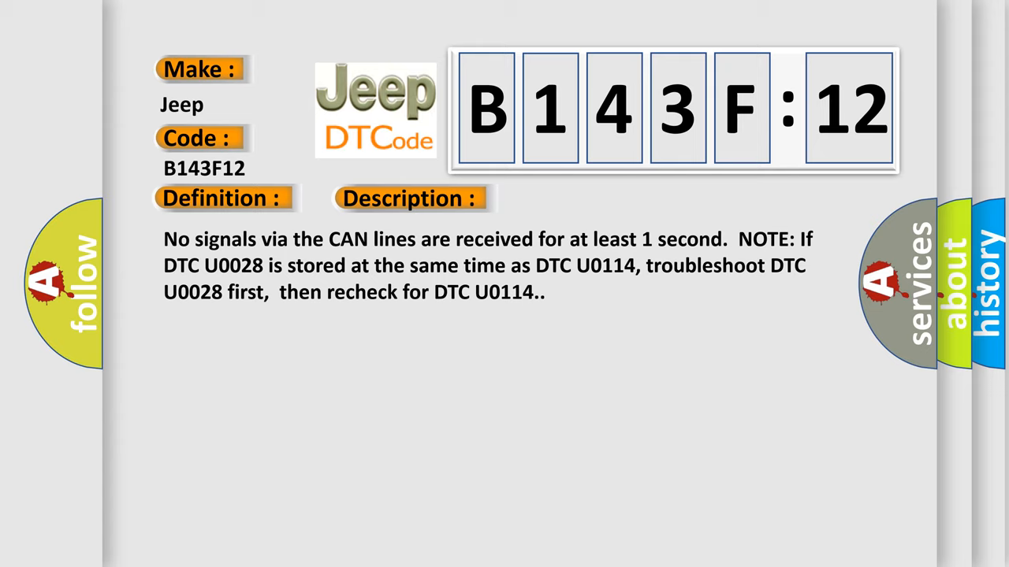
# - Reveal the B143F12 Description and Cause text, ending with fuse, connection, circuit and SH-AWD faults
pyautogui.click(579, 197)
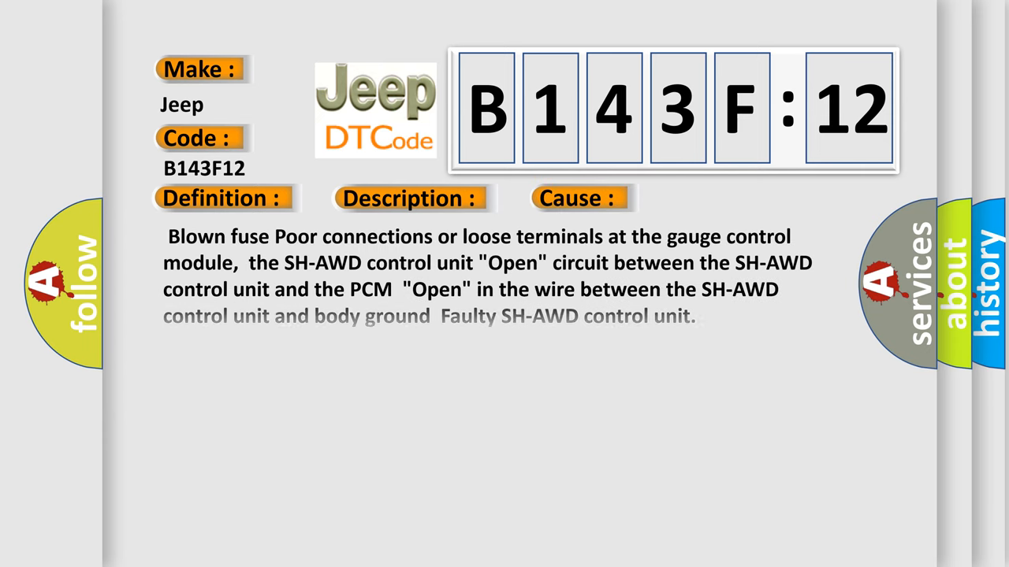